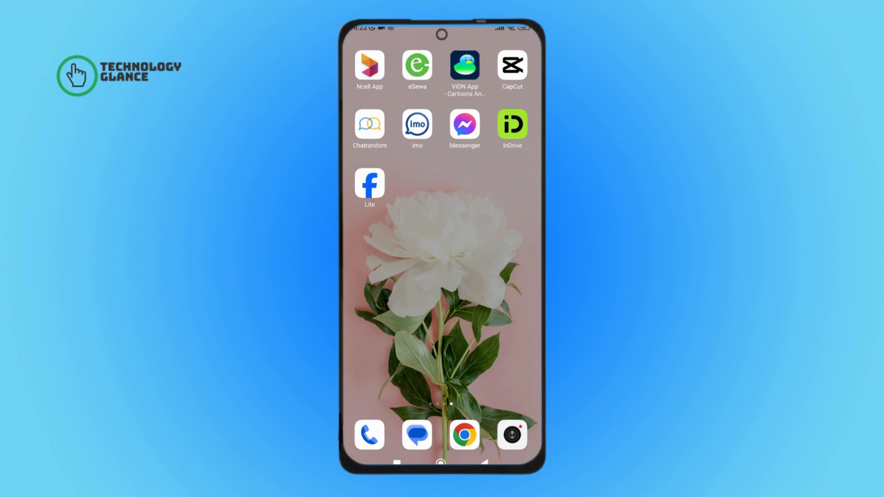
Step: Launch imo from the Android home screen to reach the Me profile page
{"action": "left_click", "coordinate": [416, 124]}
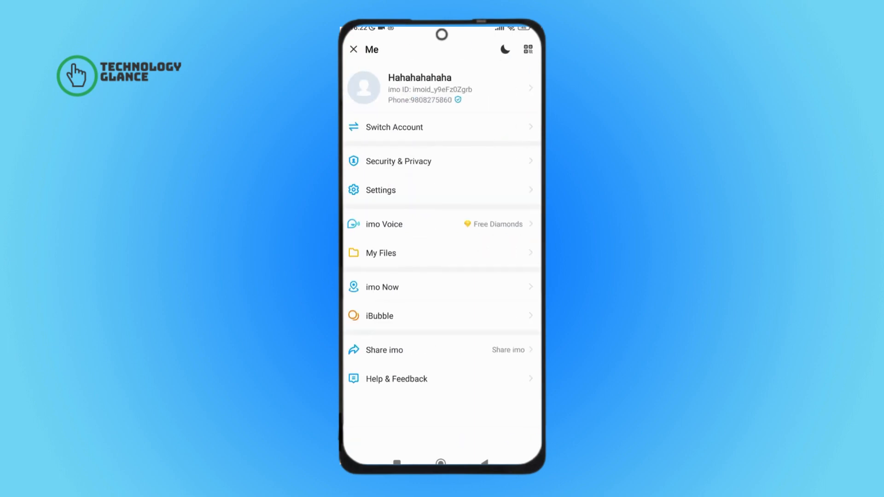
Step: Go through Settings and Storage & Data to the Auto-Save after Receive options
{"action": "left_click", "coordinate": [380, 190]}
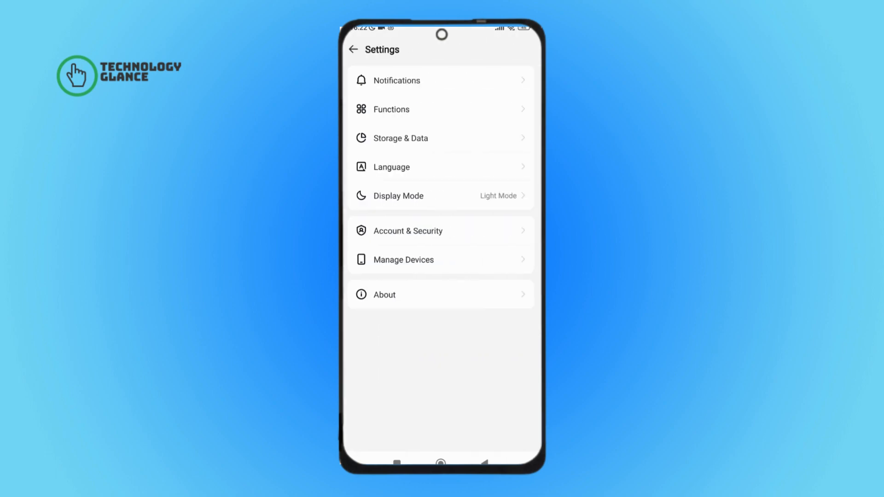
{"action": "left_click", "coordinate": [403, 138]}
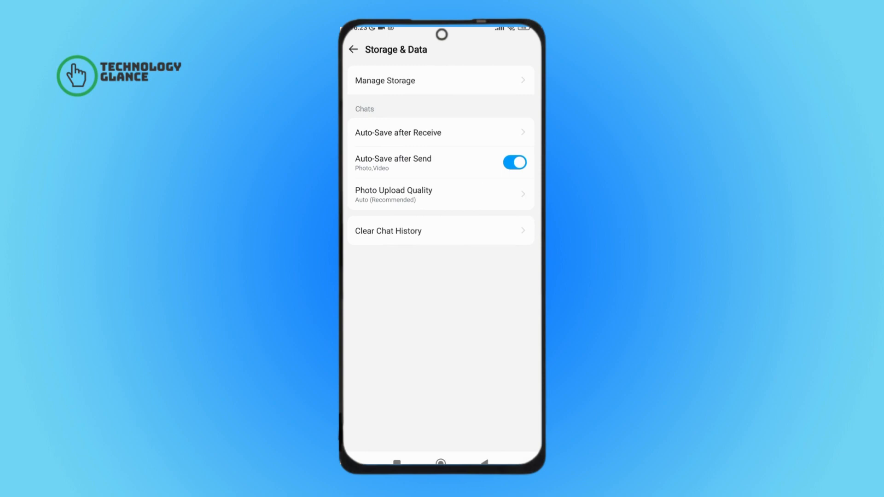
{"action": "left_click", "coordinate": [397, 132]}
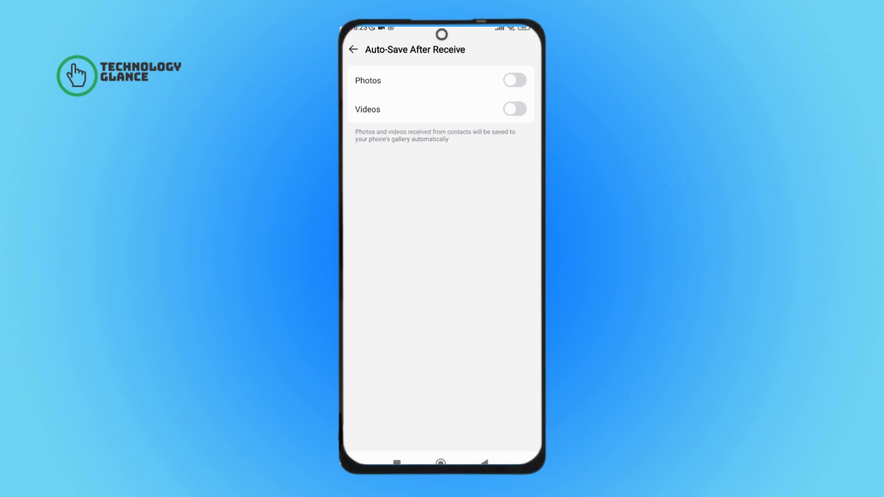
Step: Switch on the Videos auto-save toggle, leaving Photos off
{"action": "left_click", "coordinate": [514, 108]}
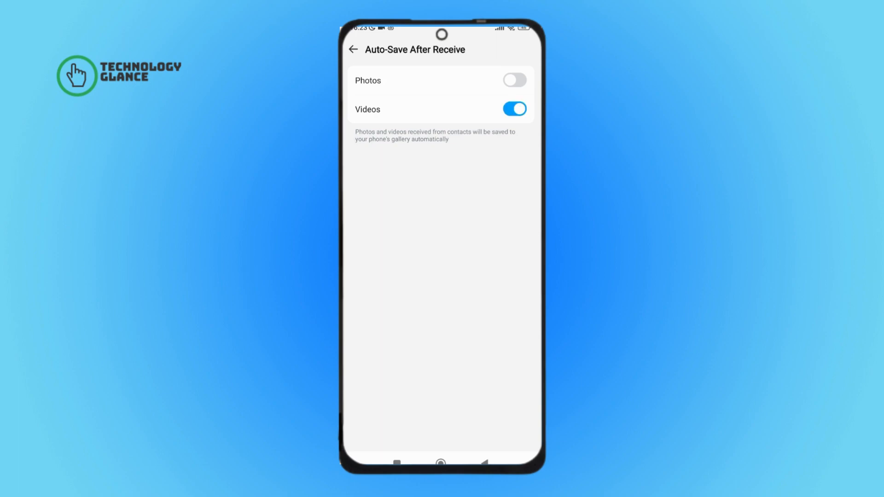